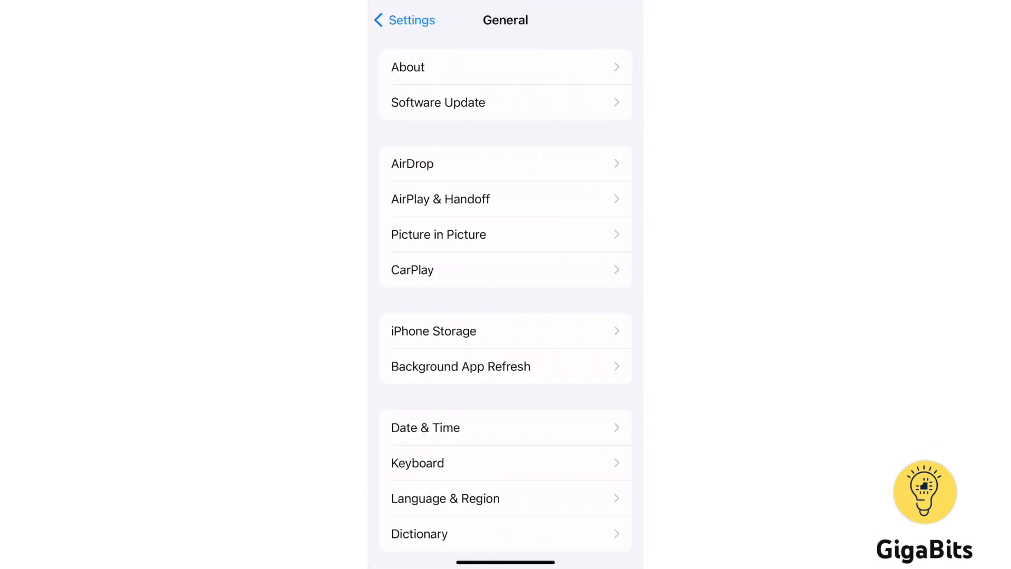
Leave iPhone Storage, turn on 24-Hour Time in Date & Time, and return to General
click(454, 331)
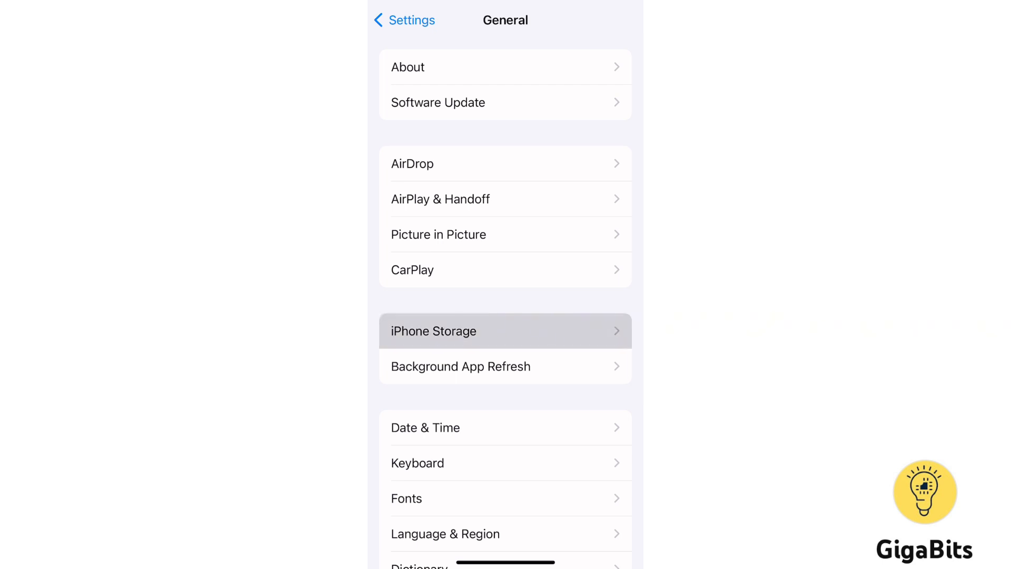
click(506, 332)
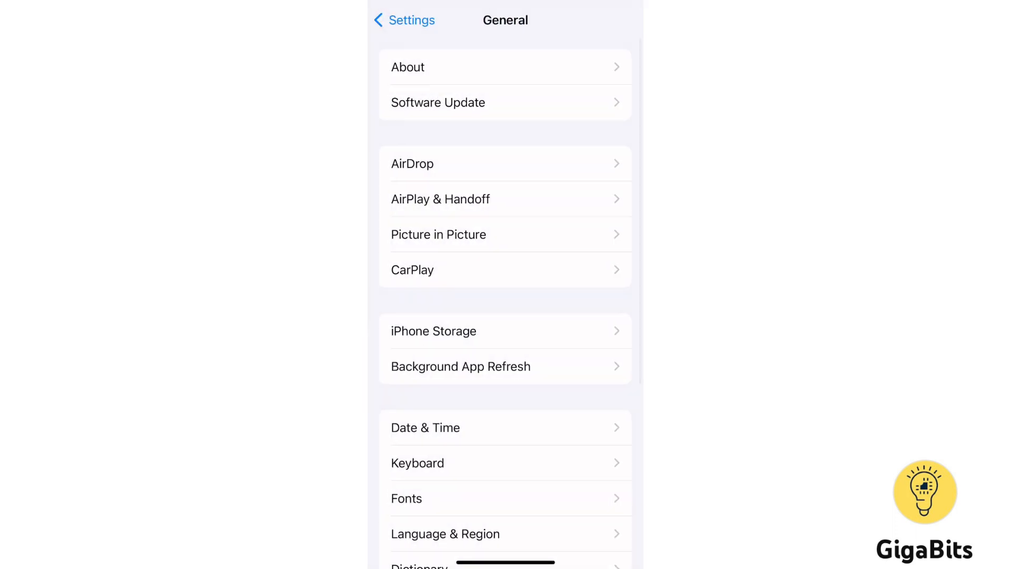
scroll(down, 3)
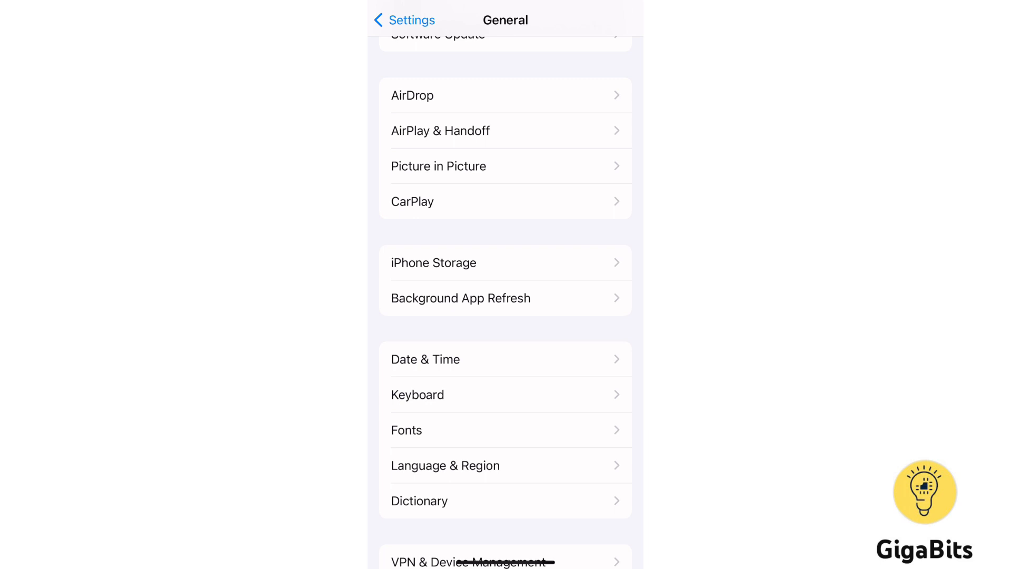
click(426, 359)
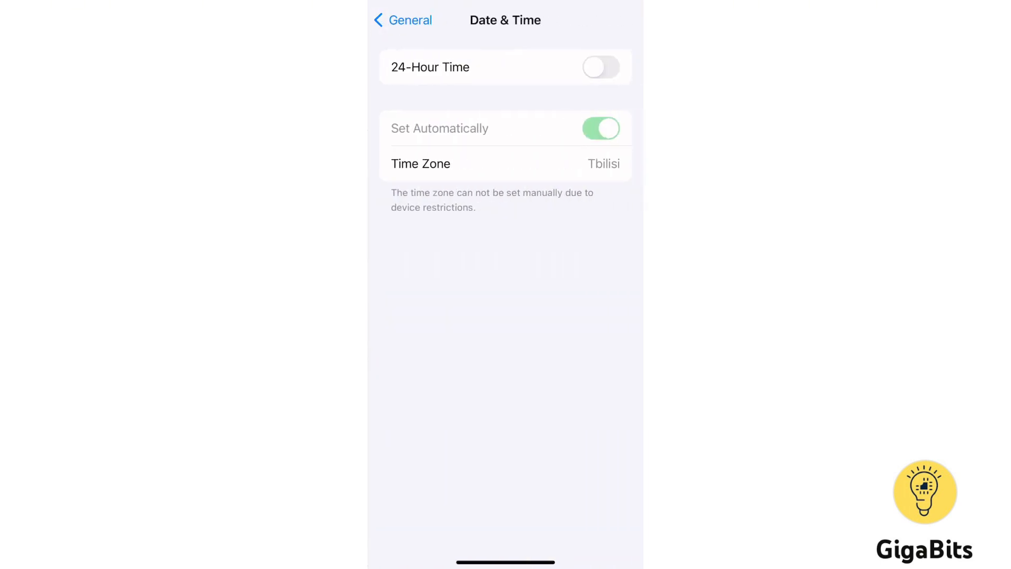
click(600, 67)
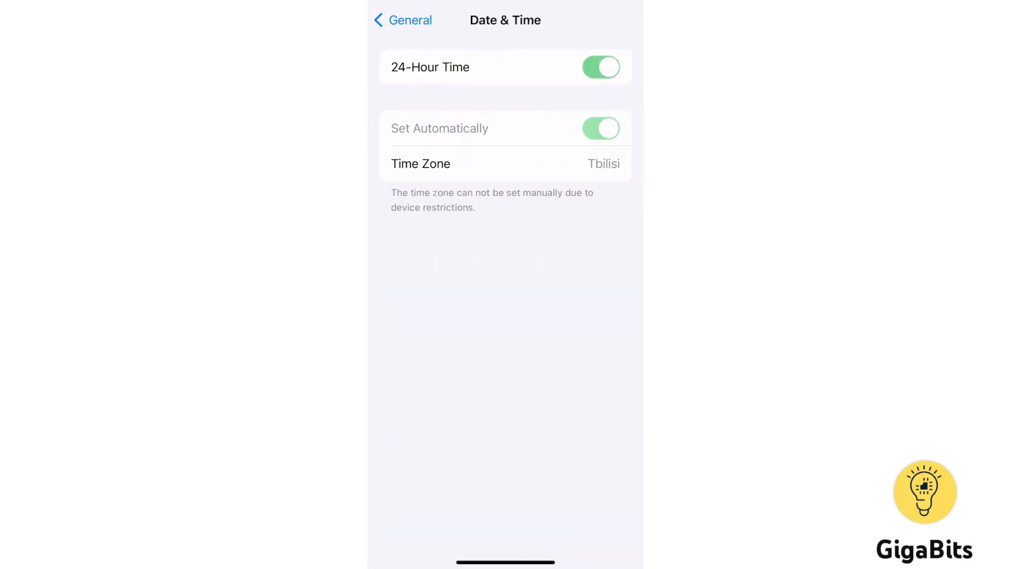
click(601, 67)
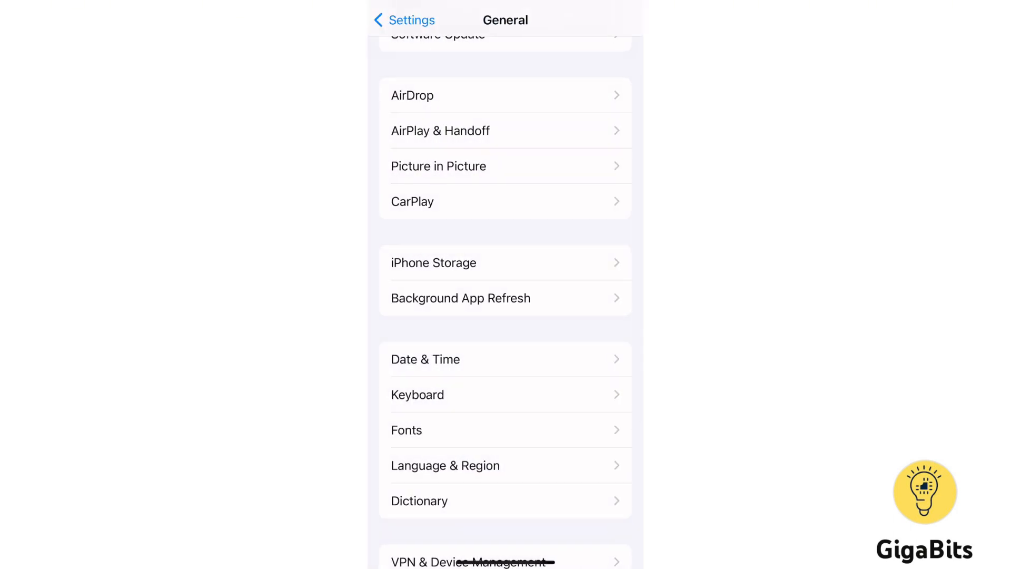
click(433, 263)
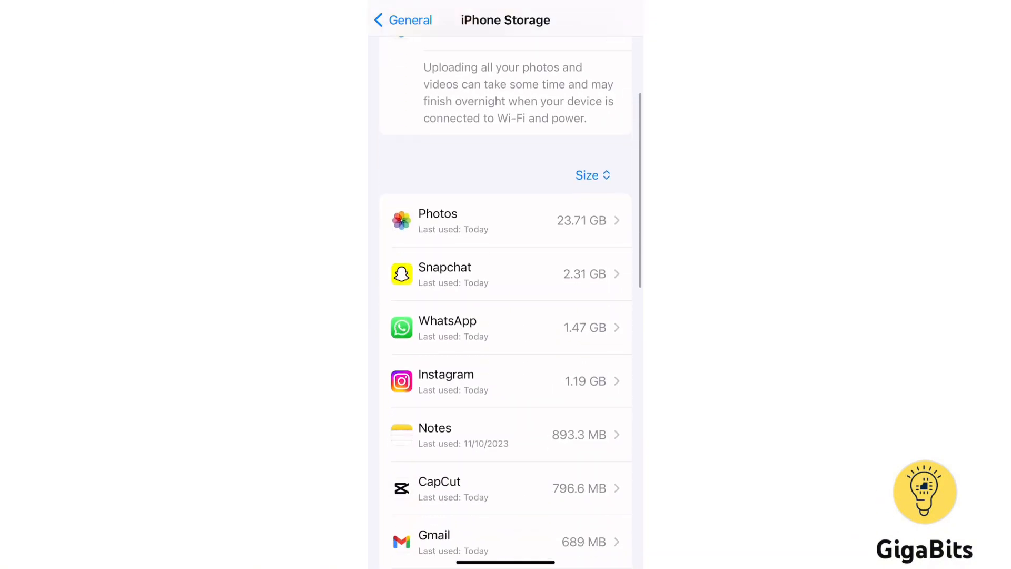
click(504, 275)
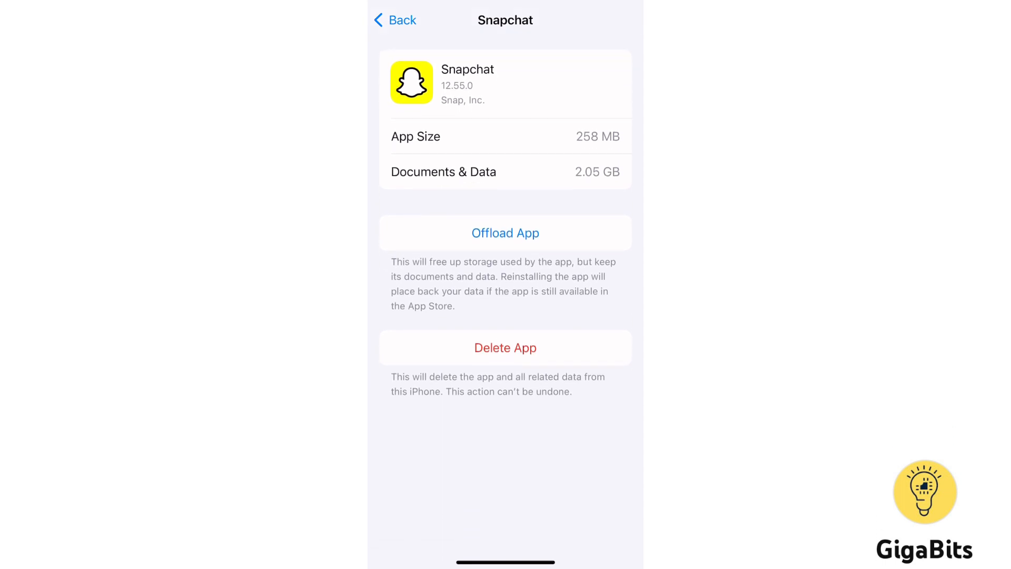
click(402, 20)
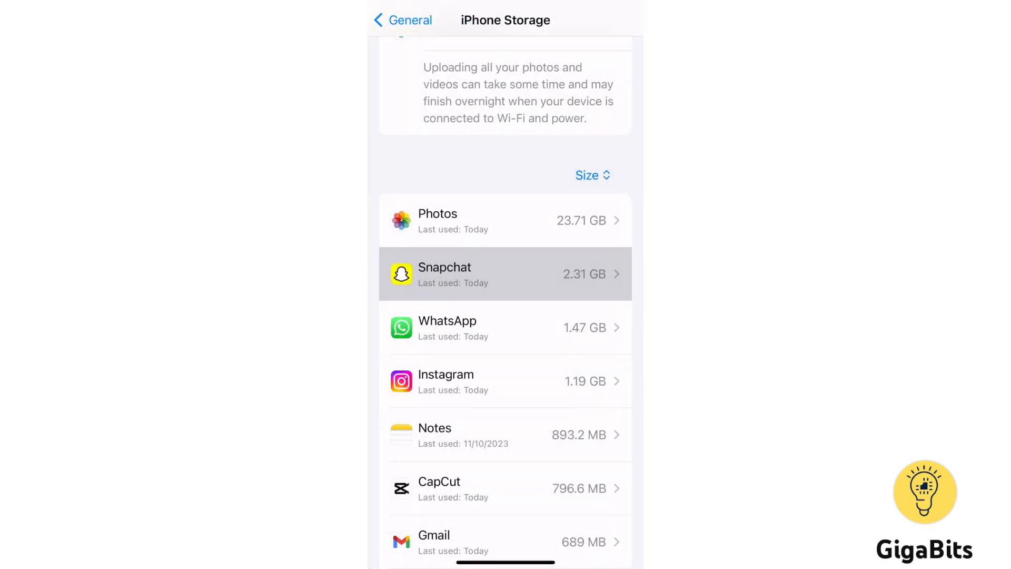
click(405, 20)
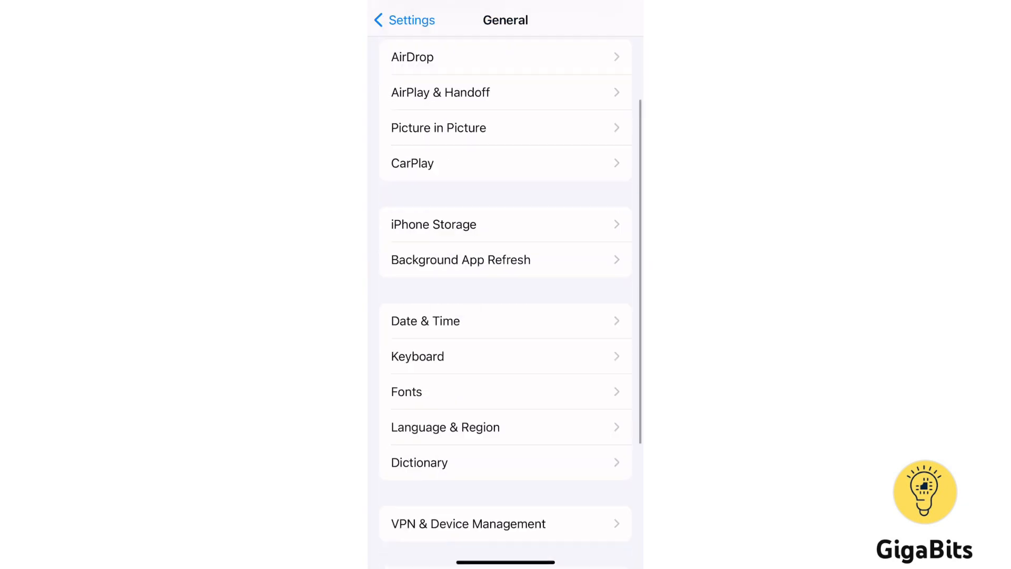
scroll(down, 3)
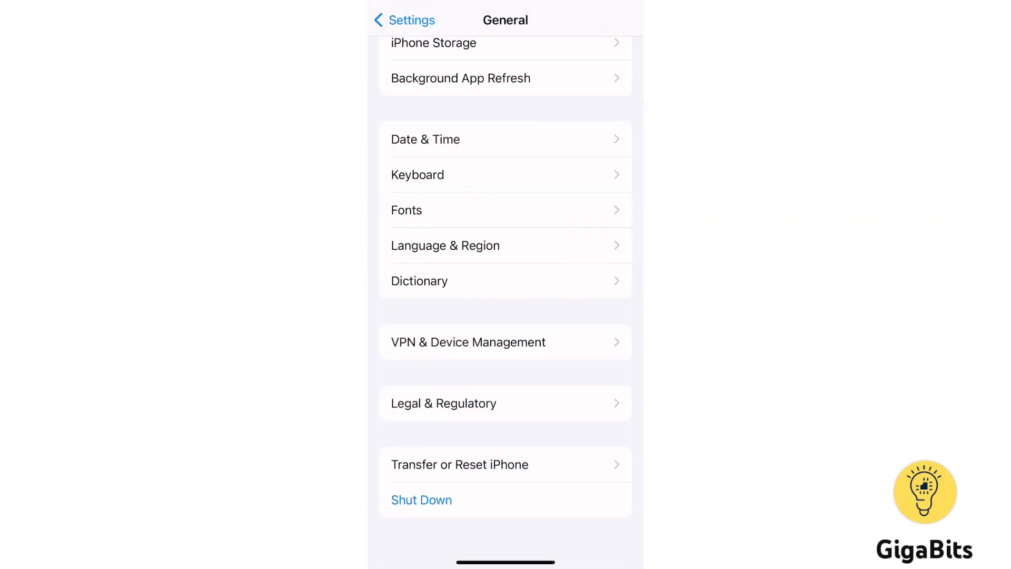